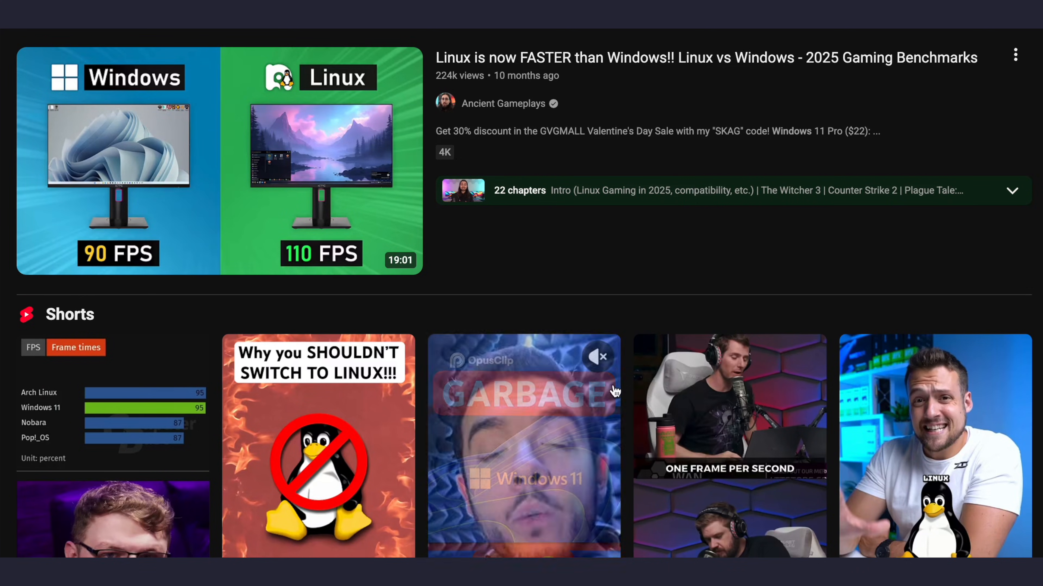
Step: Scroll through the Linux-vs-Windows gaming results and down the Steam Machine page to its Steam Library section
scroll(down, 3)
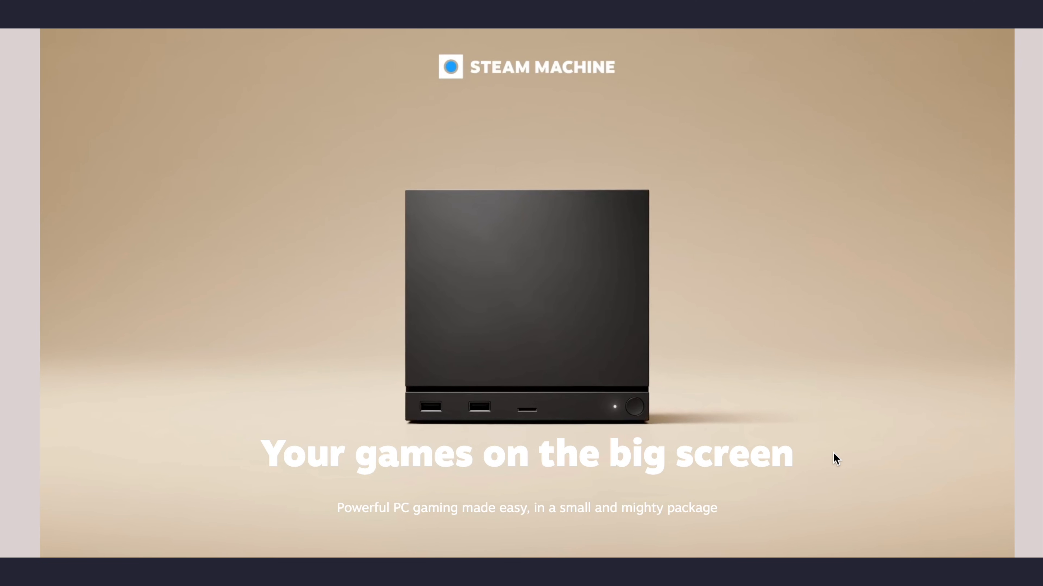
scroll(down, 3)
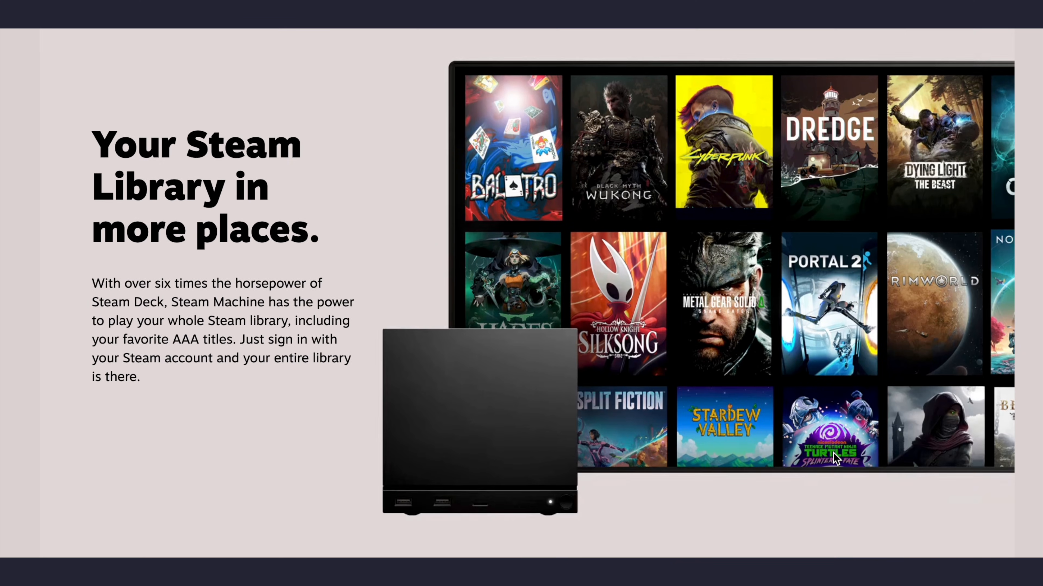
scroll(down, 3)
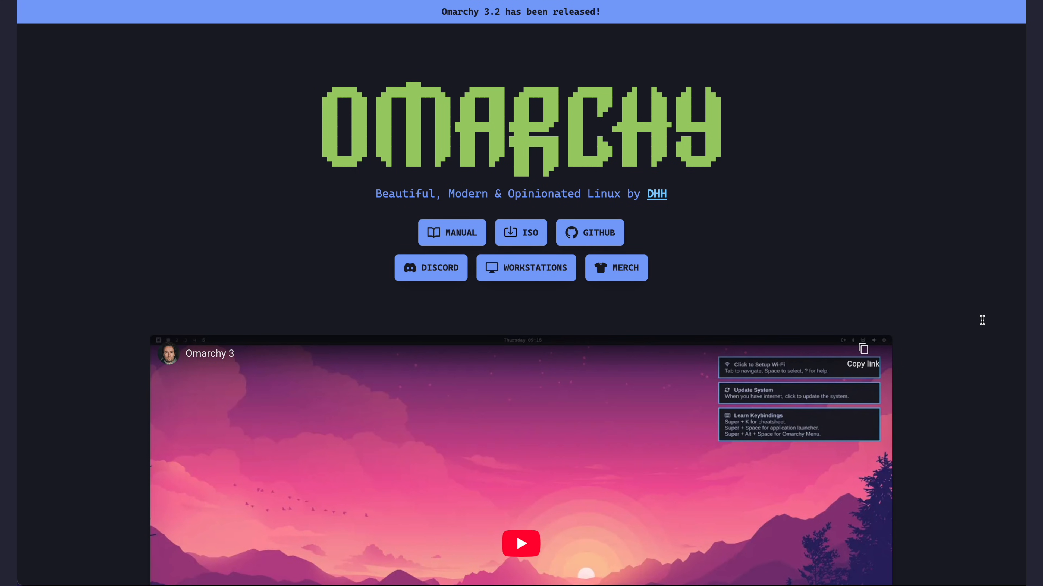
scroll(down, 3)
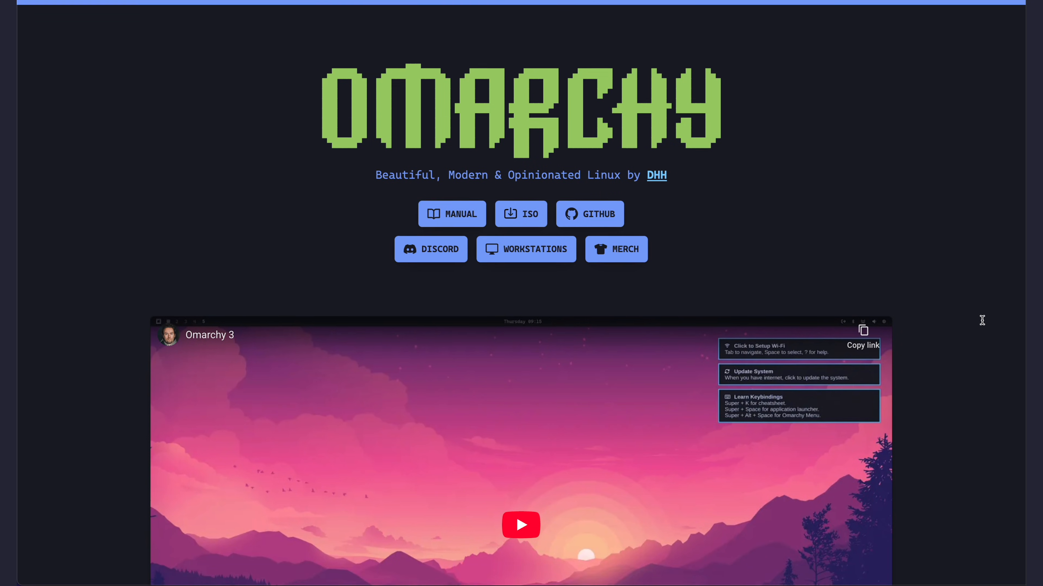
scroll(down, 3)
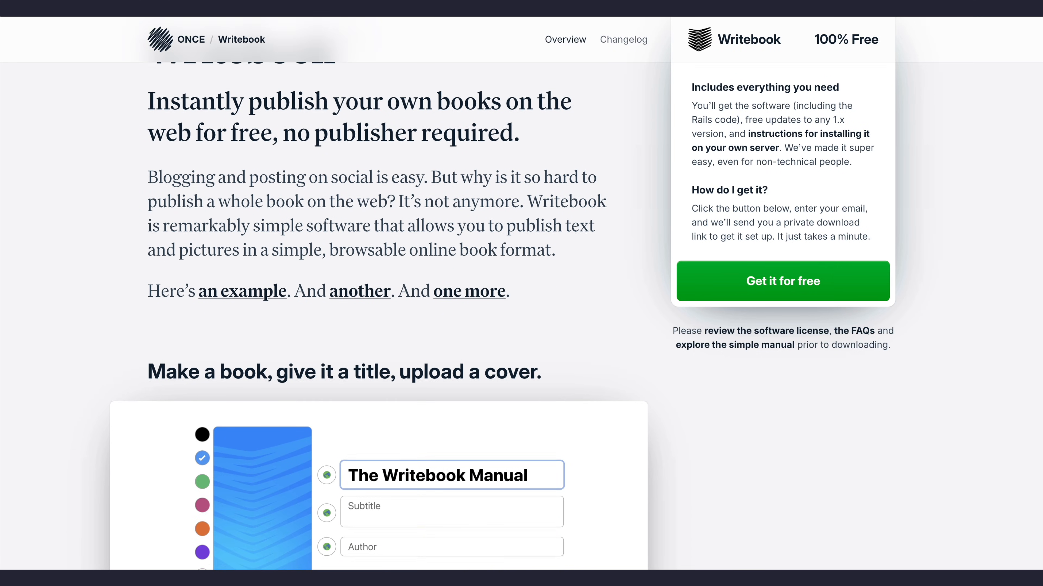
scroll(down, 3)
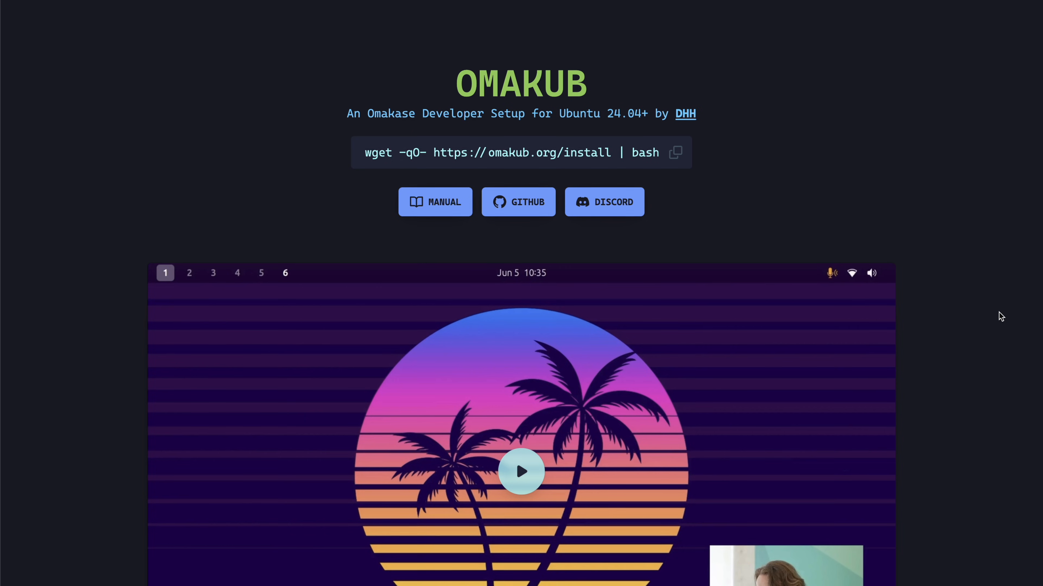
scroll(down, 3)
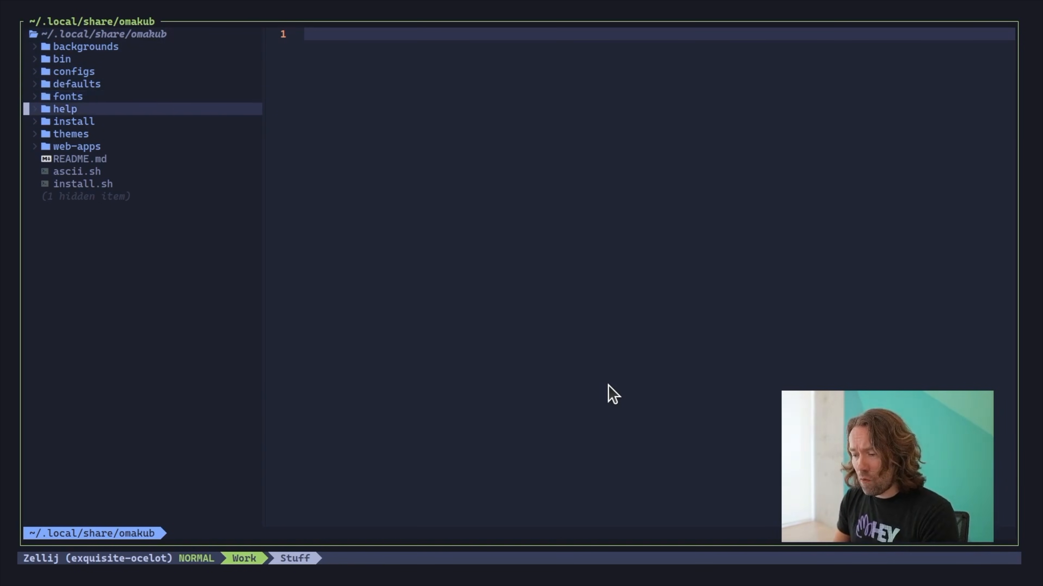
click(72, 72)
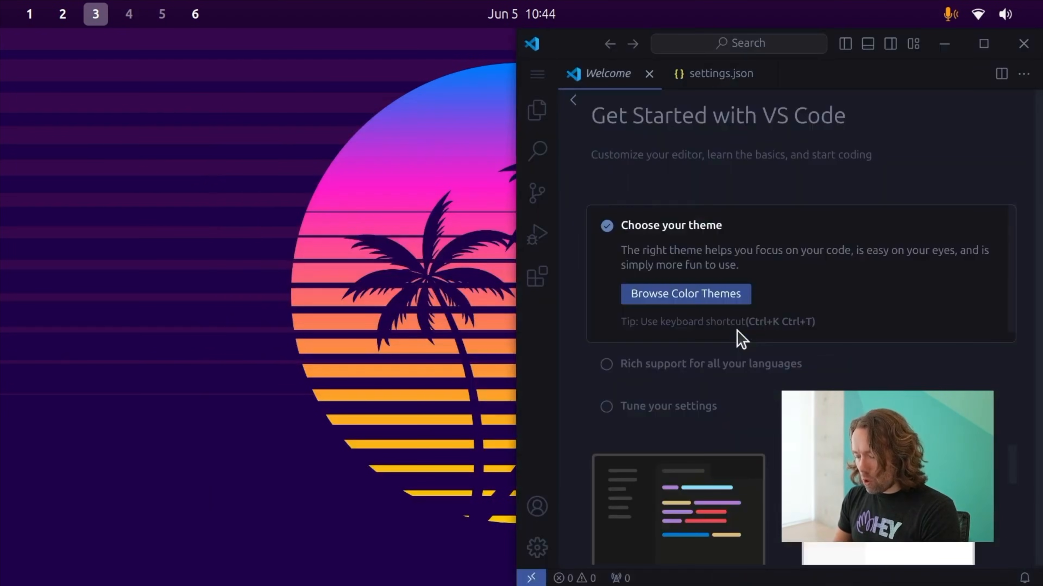
click(62, 14)
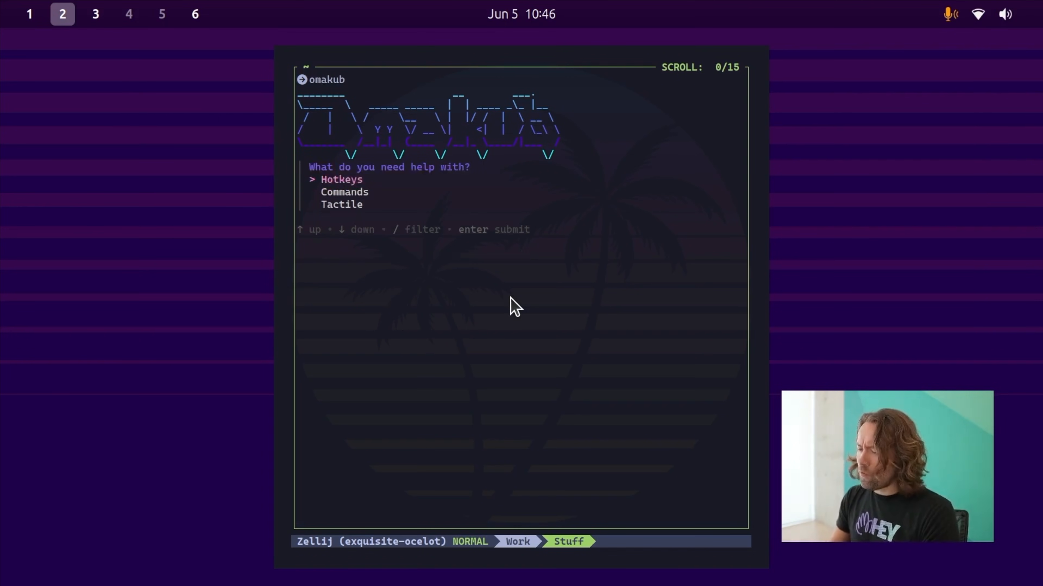
key(Enter)
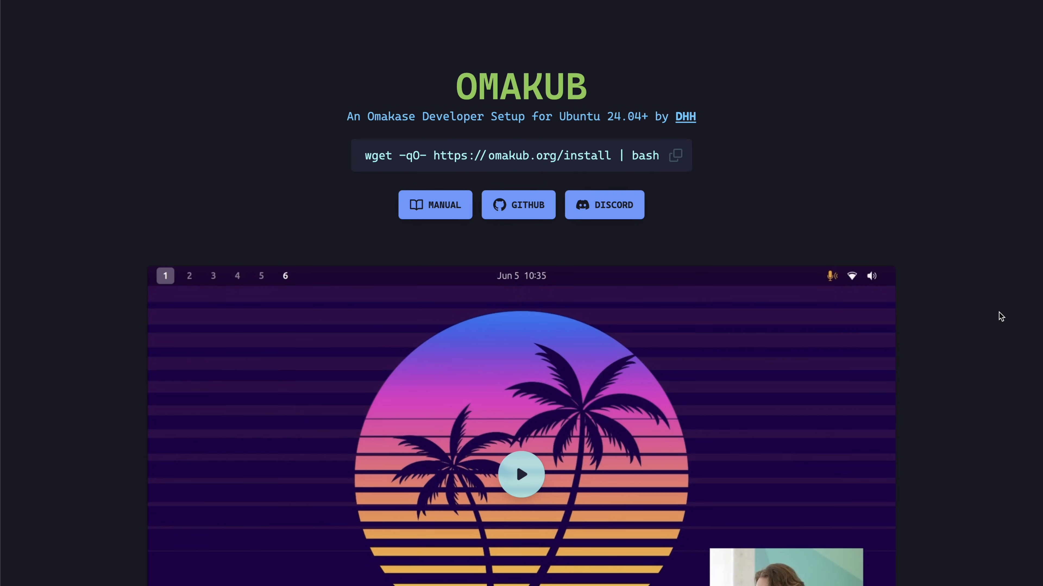
scroll(down, 3)
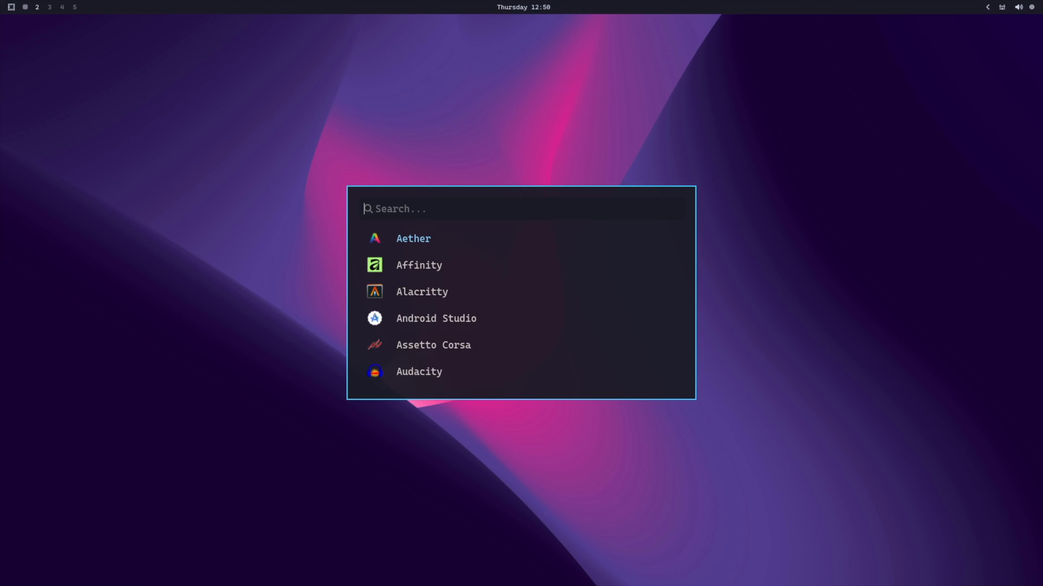
Step: Launch Chromium from the app launcher by searching 'chrome', tiling it beside the terminal
text(chrome)
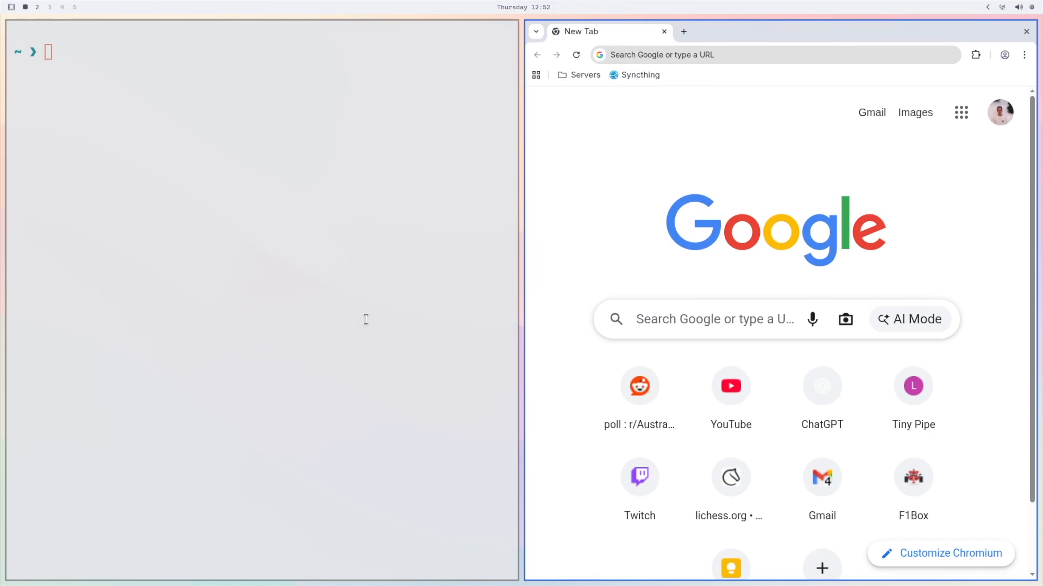
mouse_move(769, 286)
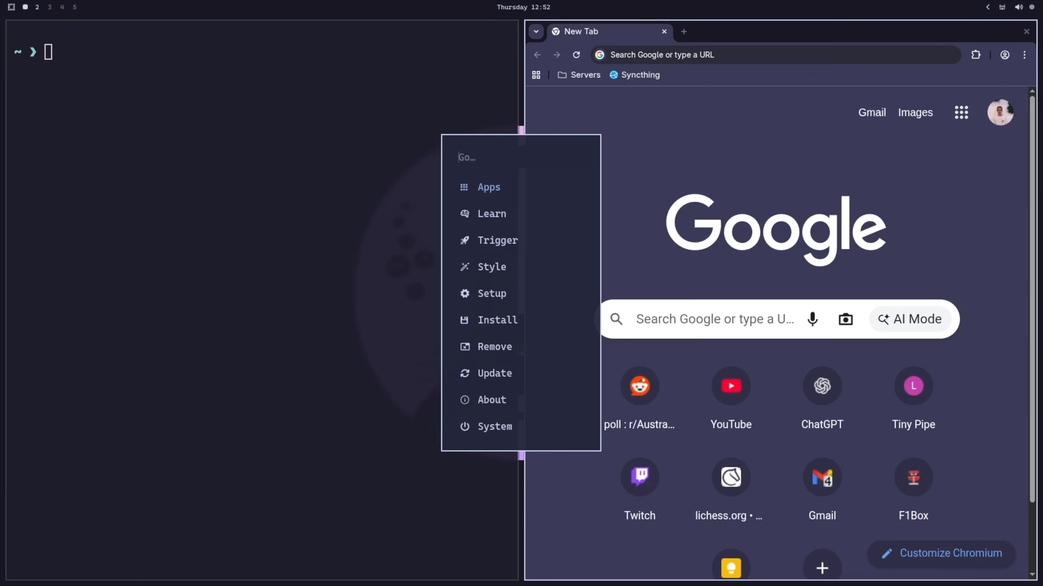
Step: Choose the dark theme entry and bring up the Omarchy system menu
click(491, 267)
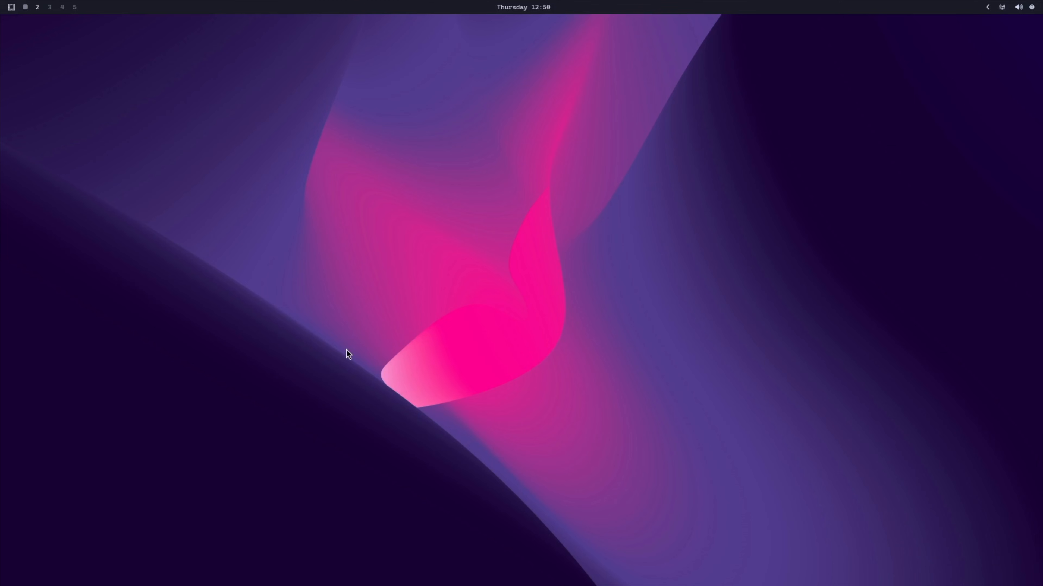
mouse_move(342, 354)
text(c)
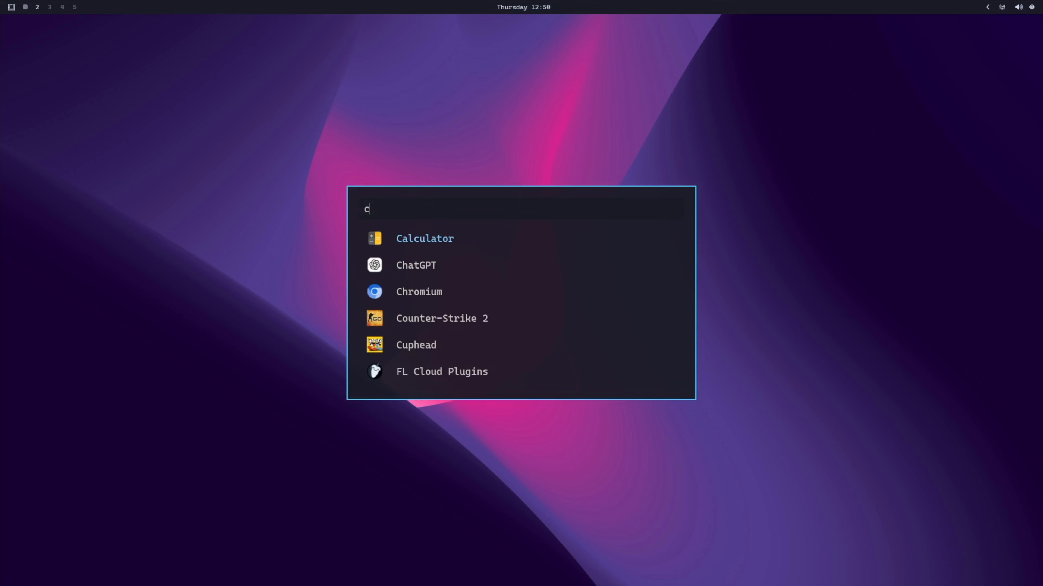
Step: Relaunch Chromium from the app launcher by searching 'chrome'
text(hrome)
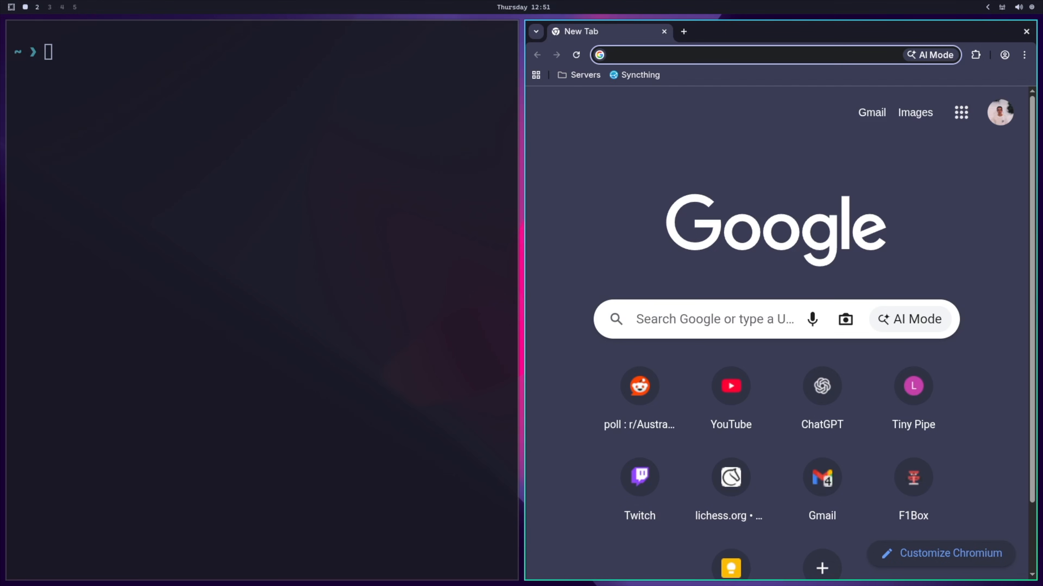
Step: Leave the keybindings cheatsheet and bring up the Omarchy main menu with Apps, Learn, Style and Setup
key(super)
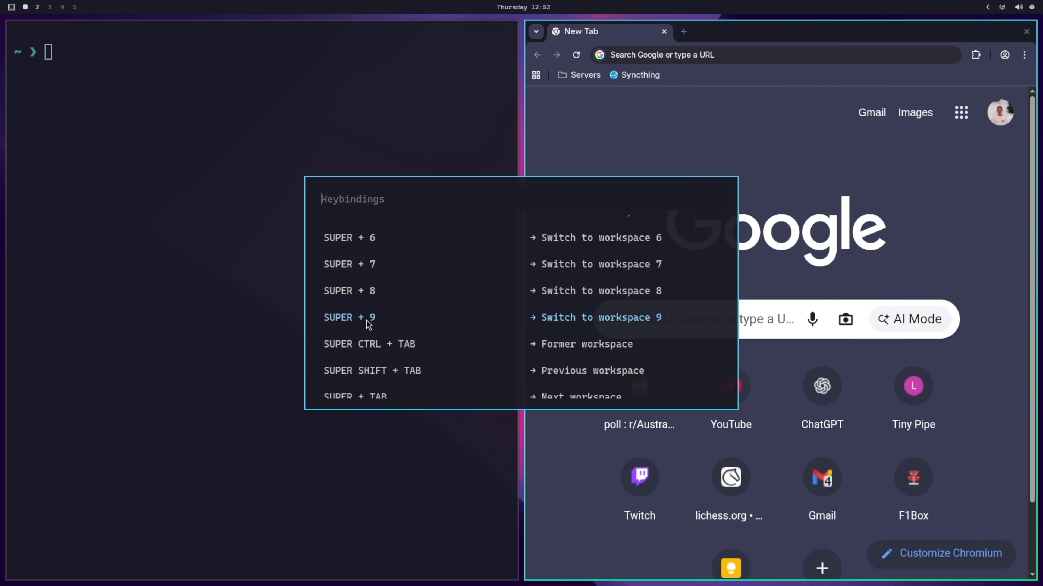
scroll(down, 3)
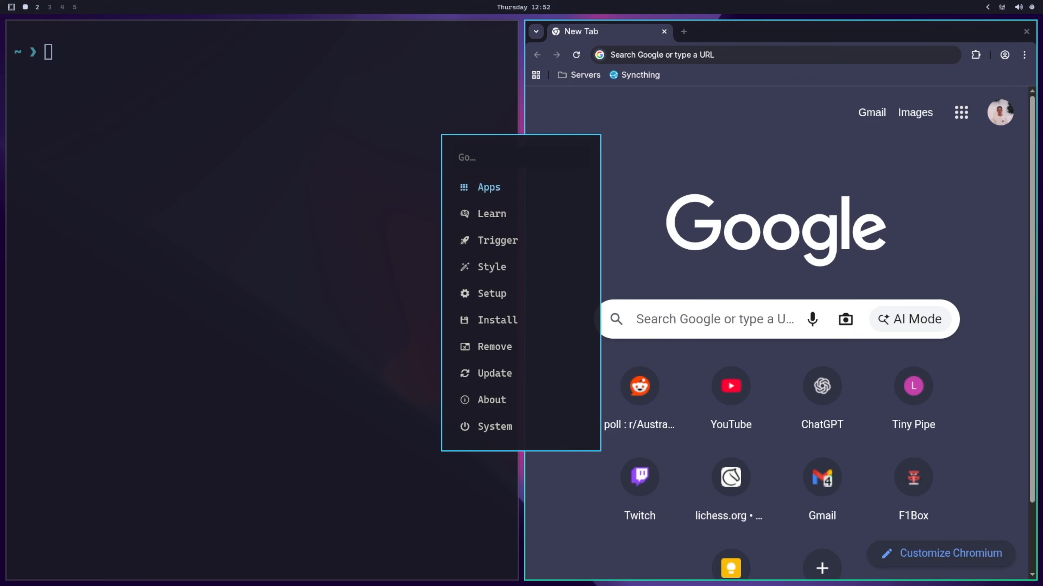
mouse_move(491, 214)
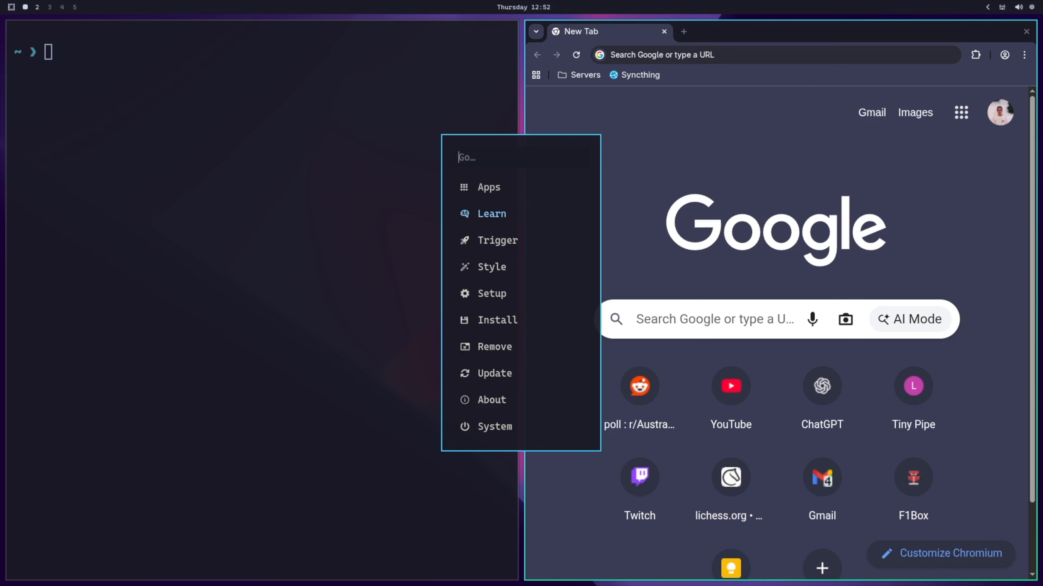
Step: Choose Style then Theme in the Omarchy menu and browse the previewed desktop themes
click(492, 267)
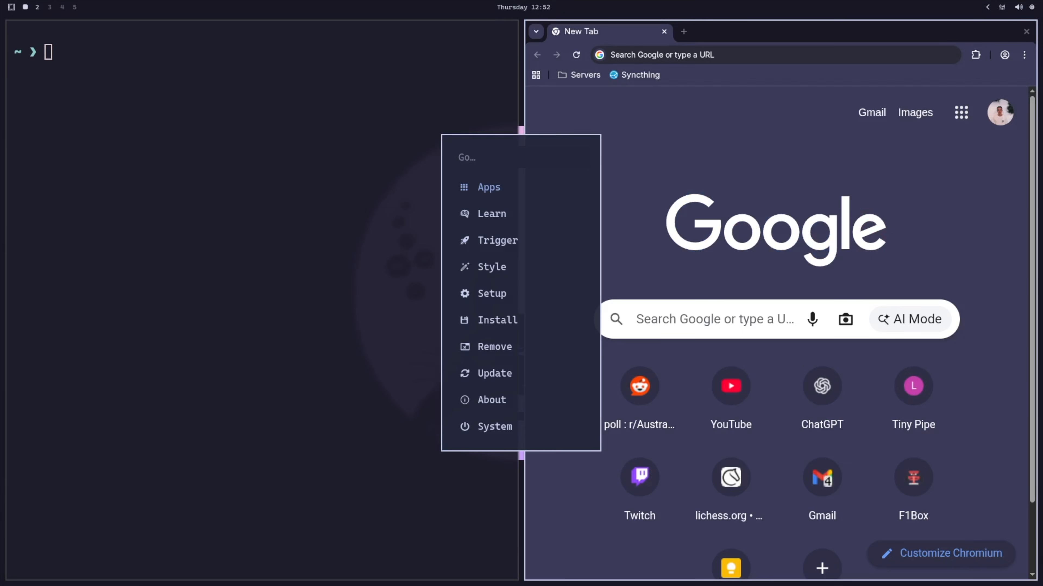
click(491, 267)
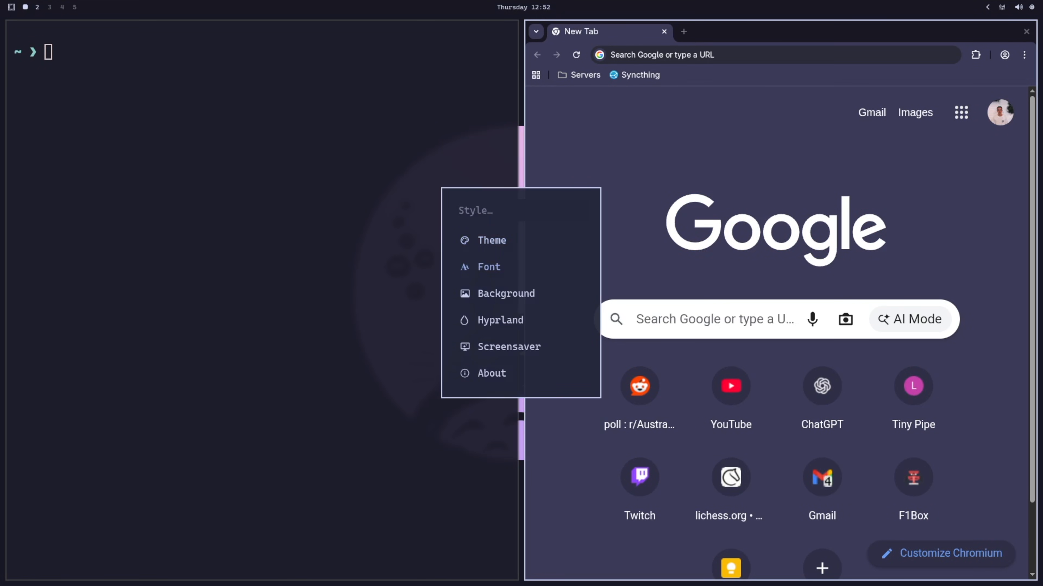
click(490, 240)
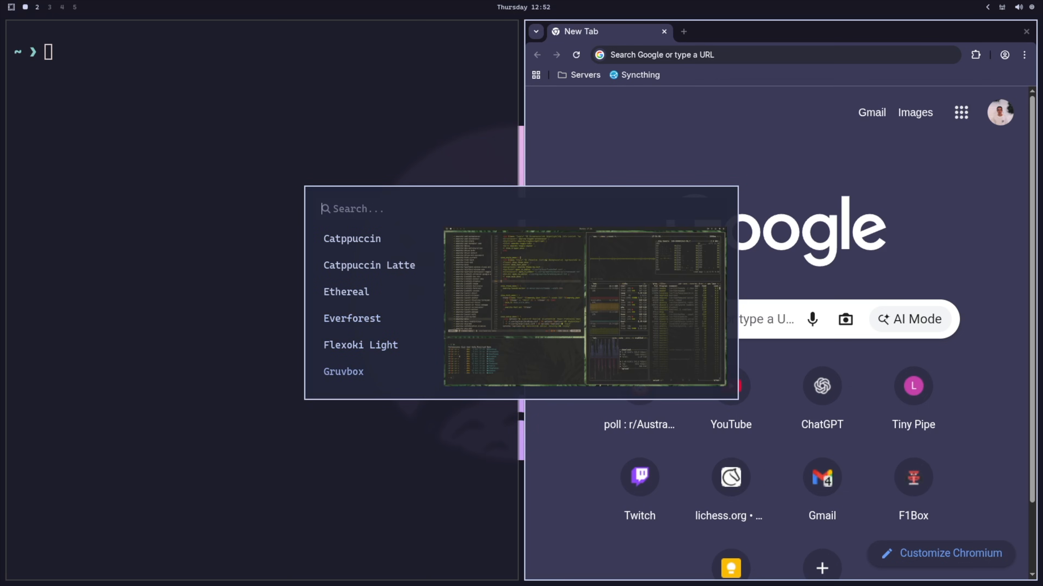
scroll(down, 3)
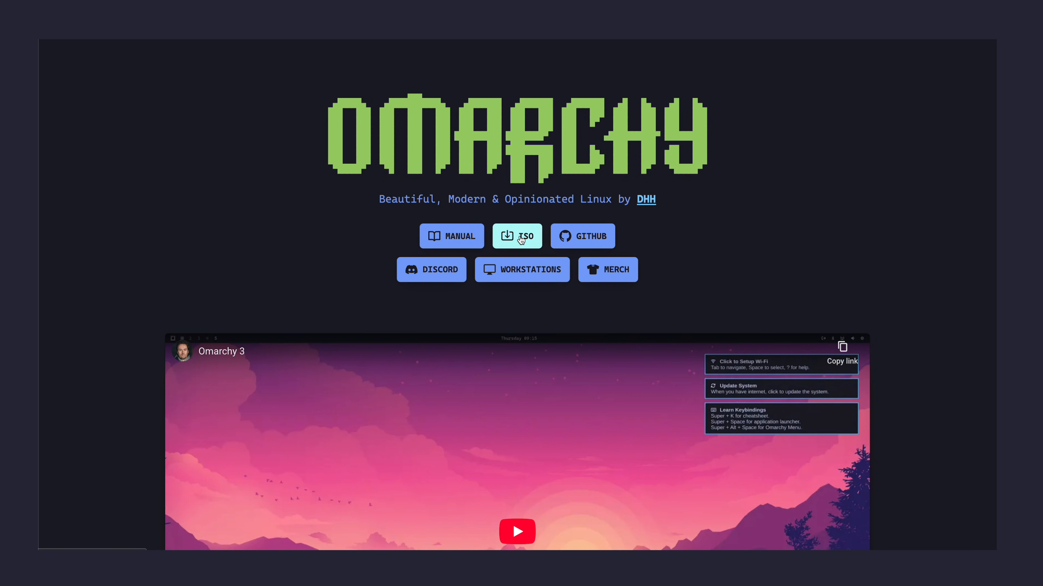
mouse_move(522, 243)
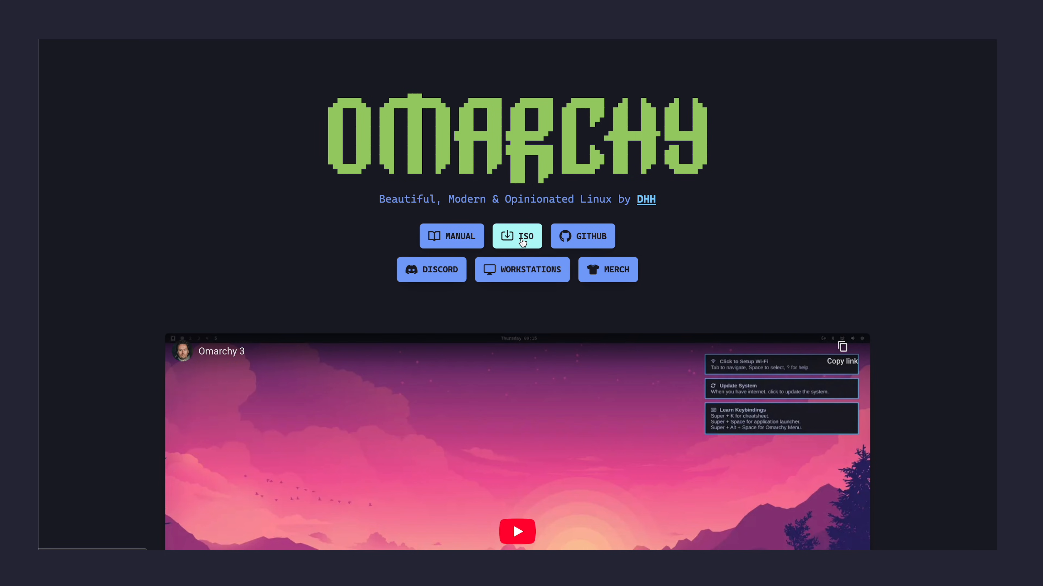
Step: Start downloading the Omarchy ISO installer from omarchy.org
click(516, 533)
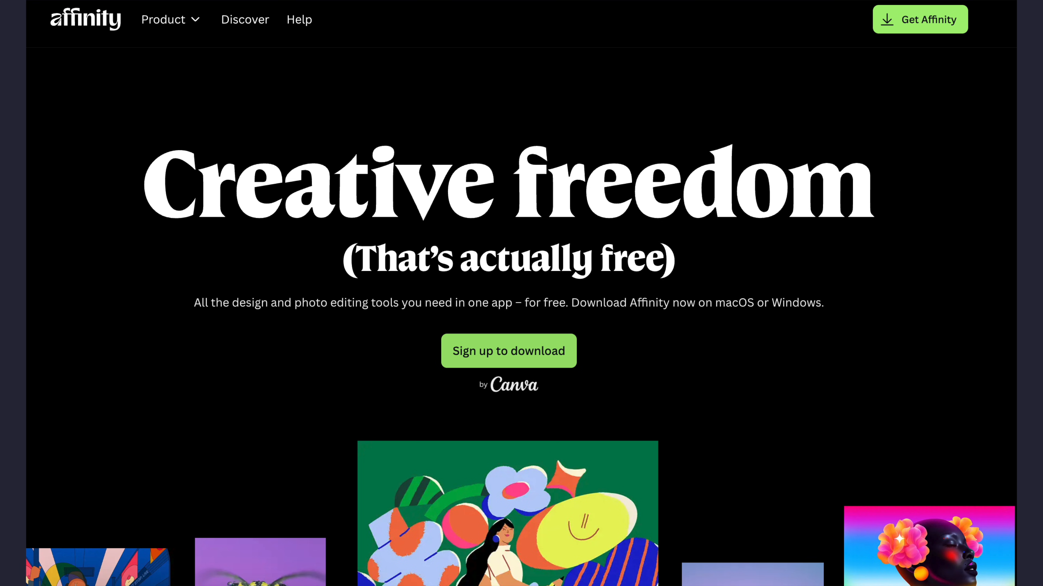
click(920, 20)
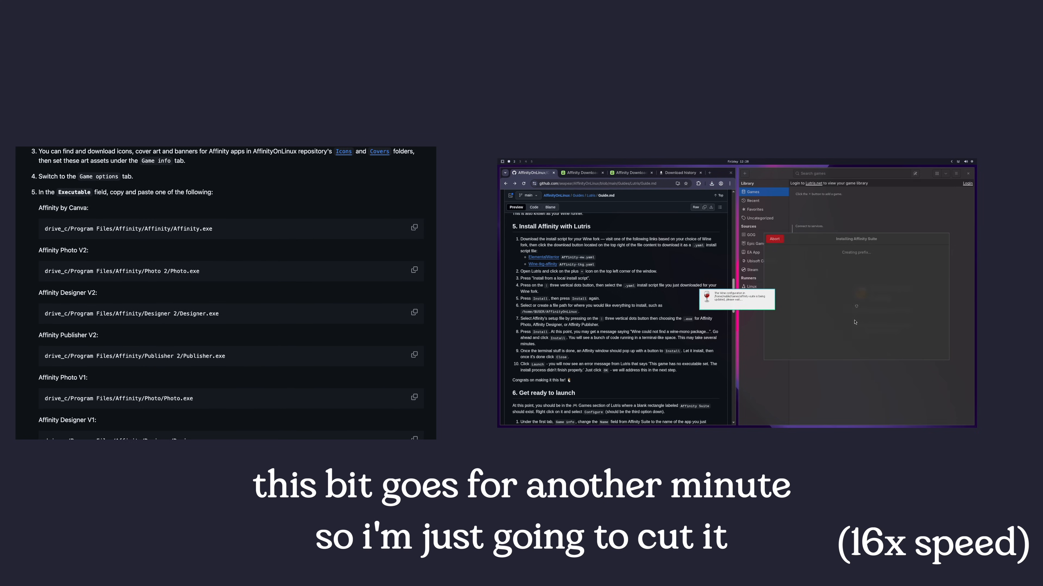
Step: Scroll the Lutris Guide.md past the executable paths to the shortcuts section
scroll(down, 3)
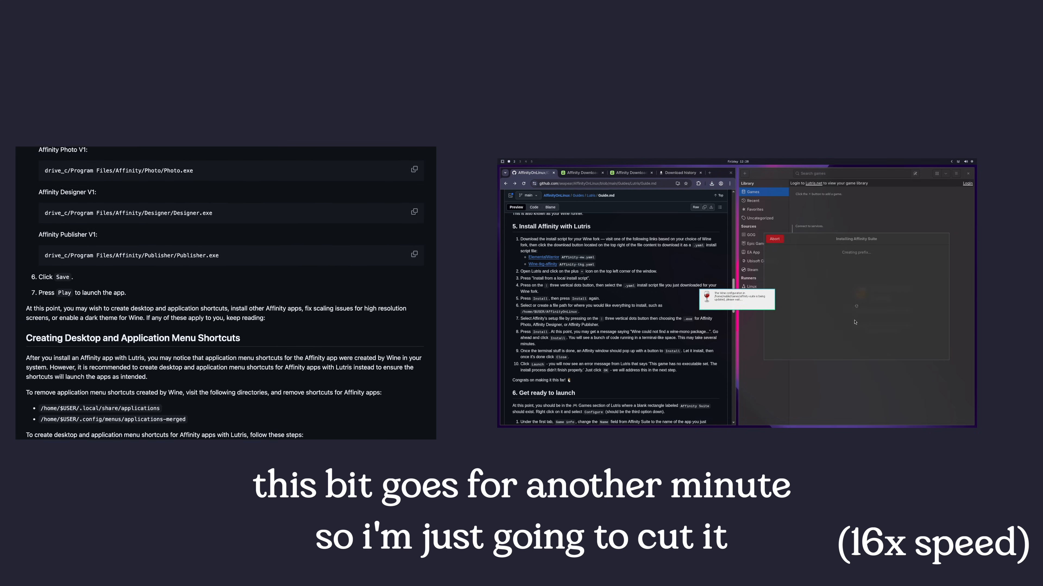
scroll(down, 3)
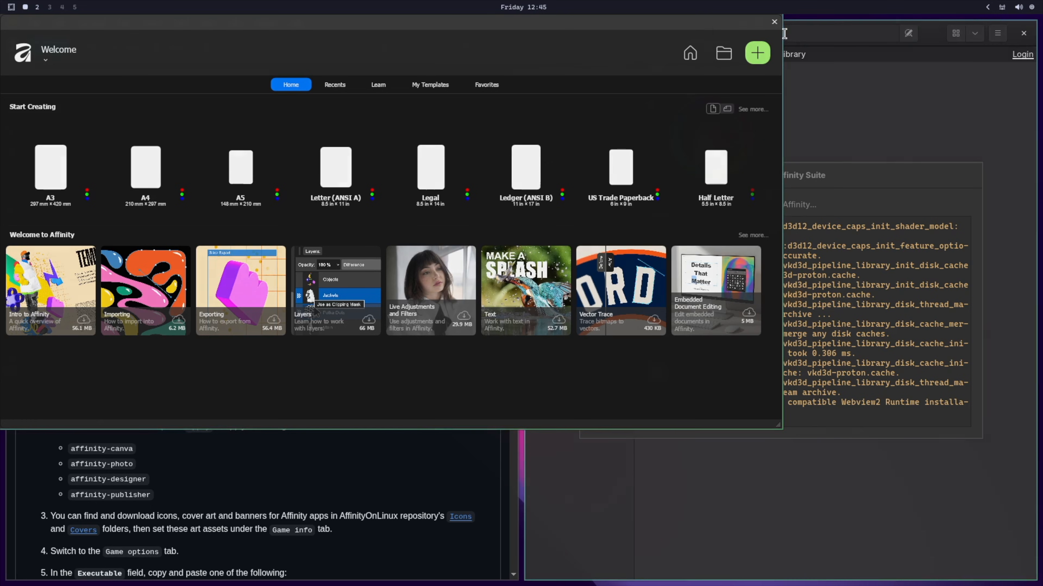
Step: Close Affinity's welcome and main windows, then launch Affinity Suite from Lutris's completed-install dialog
click(774, 22)
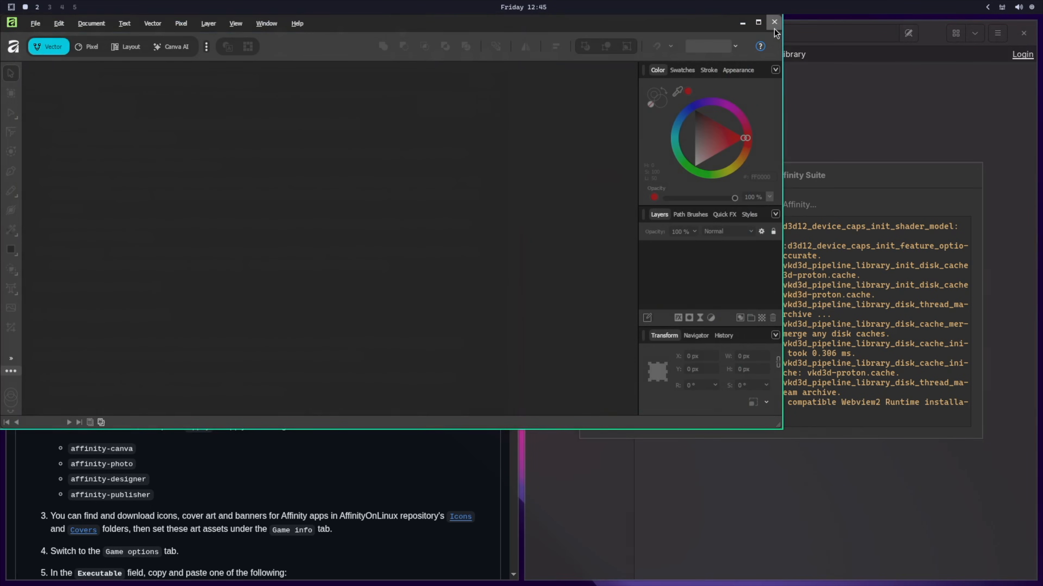
click(775, 22)
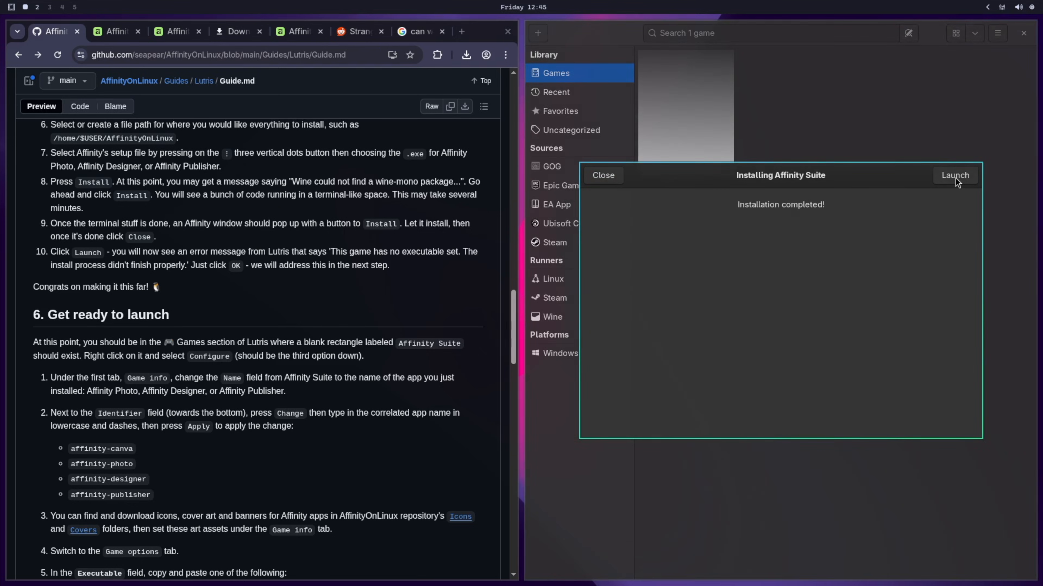
click(955, 174)
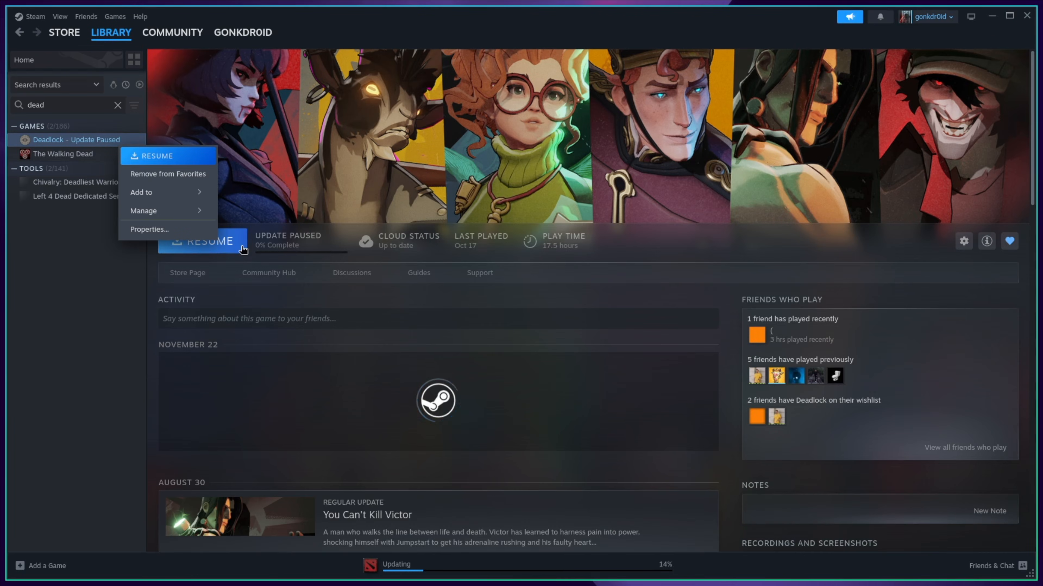
Step: Resume the paused Deadlock update in the Steam library
click(149, 229)
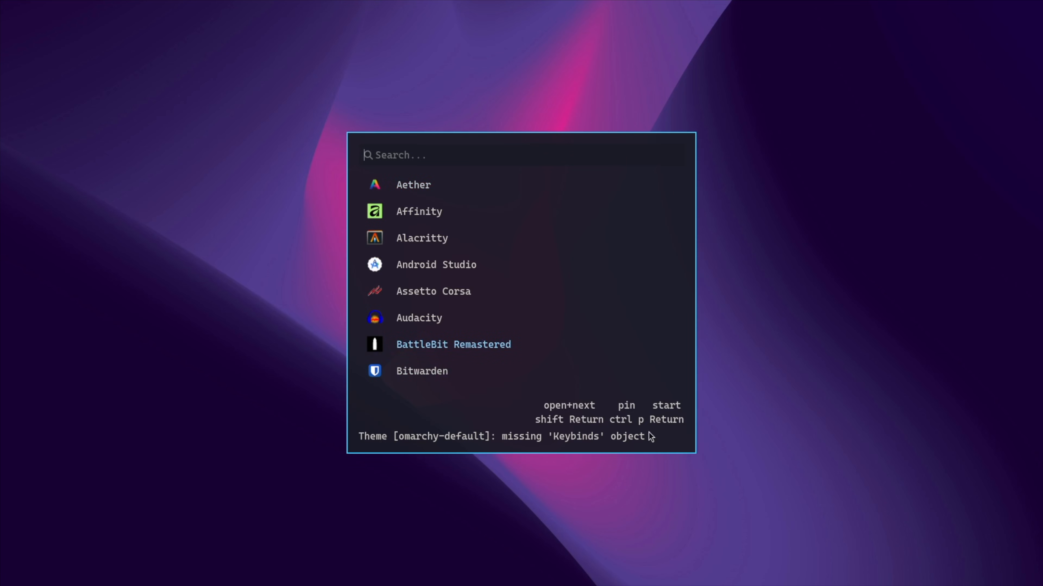
mouse_move(588, 423)
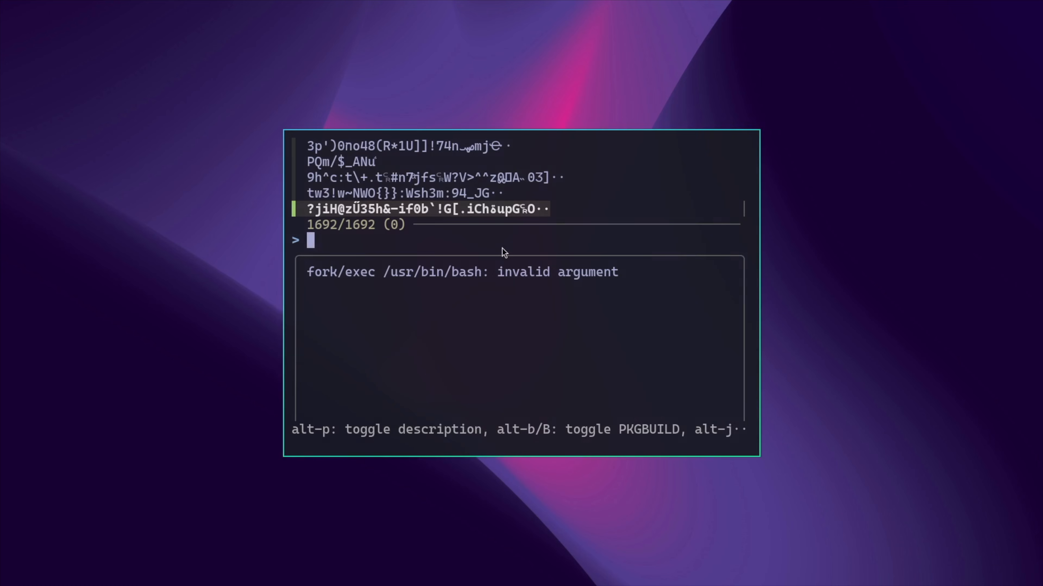
Step: Search the package installer's fzf list for 'neovim'
text(neo)
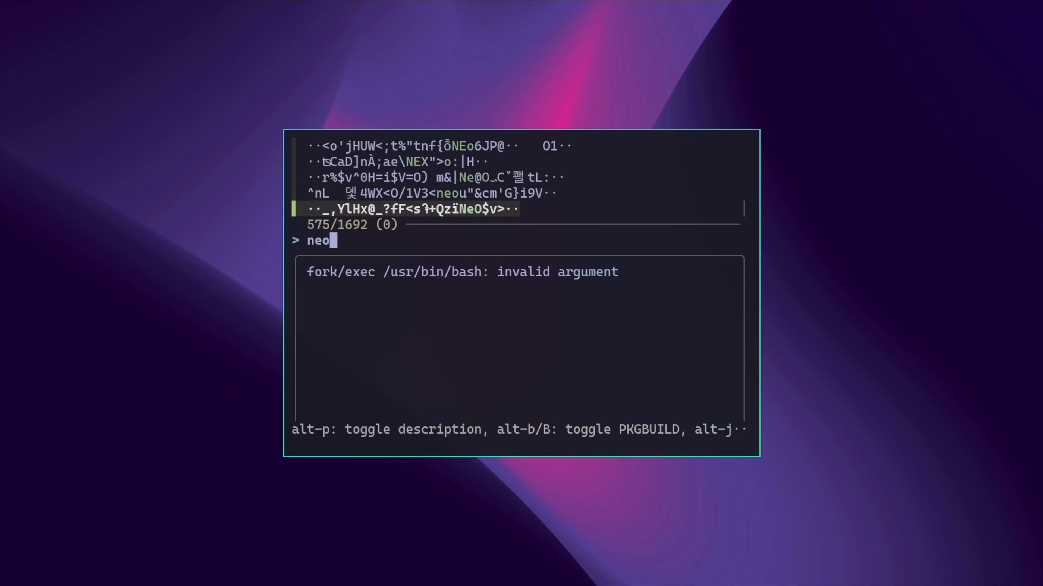
text(vim)
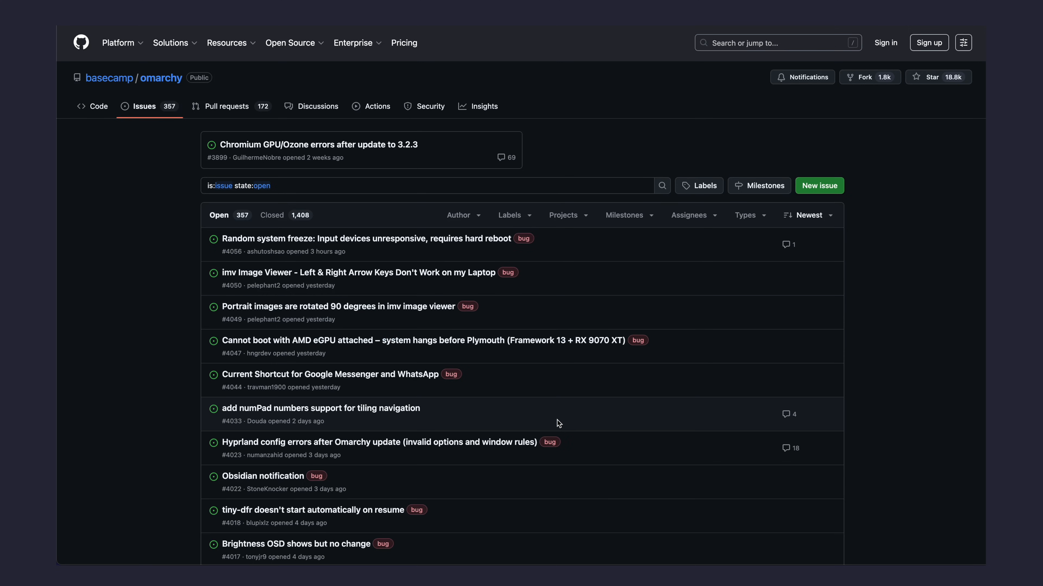
Step: Go to page 2 of the basecamp/omarchy open issues list
scroll(down, 3)
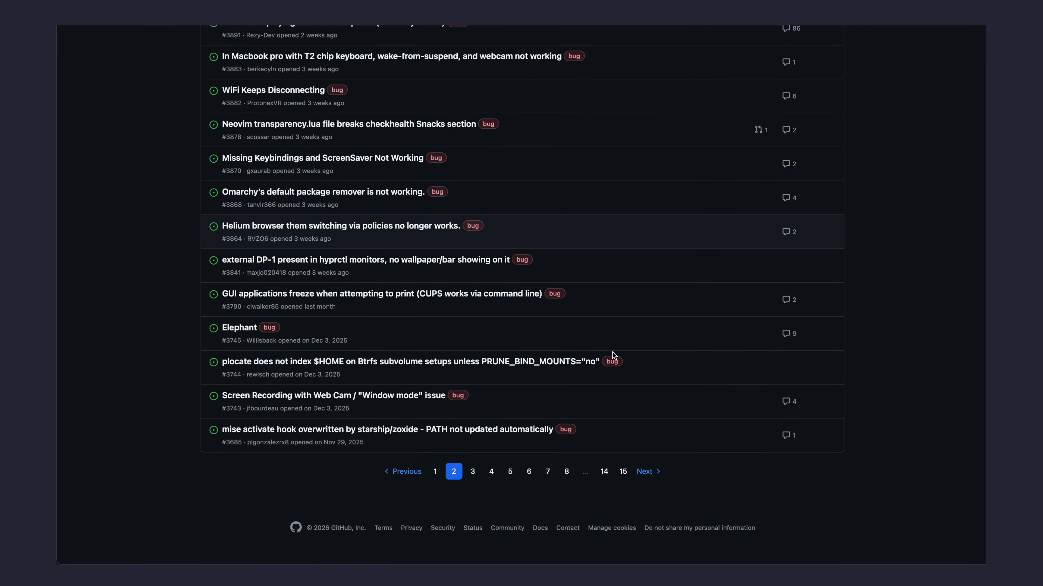
click(473, 471)
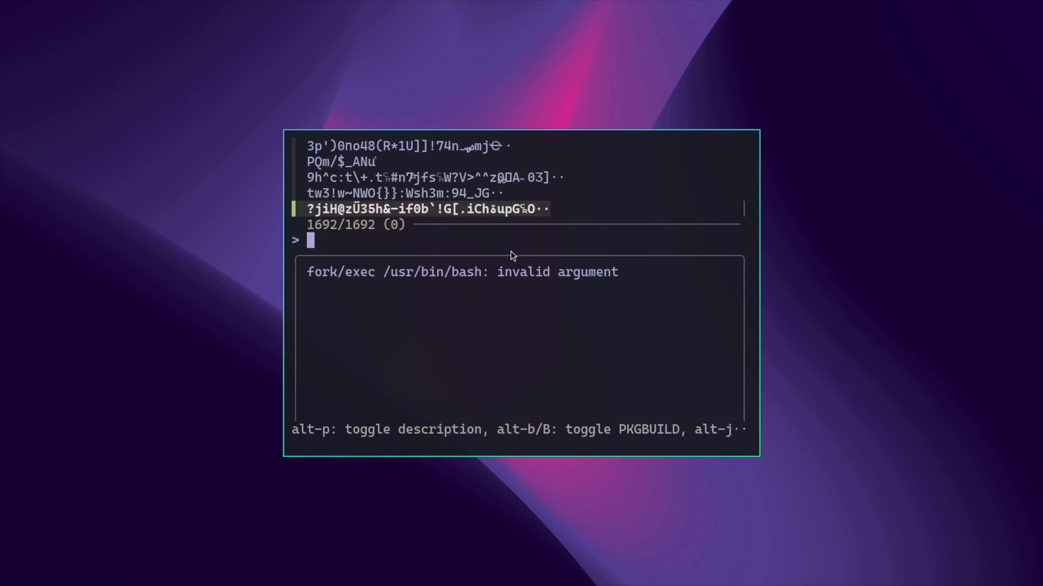
mouse_move(502, 251)
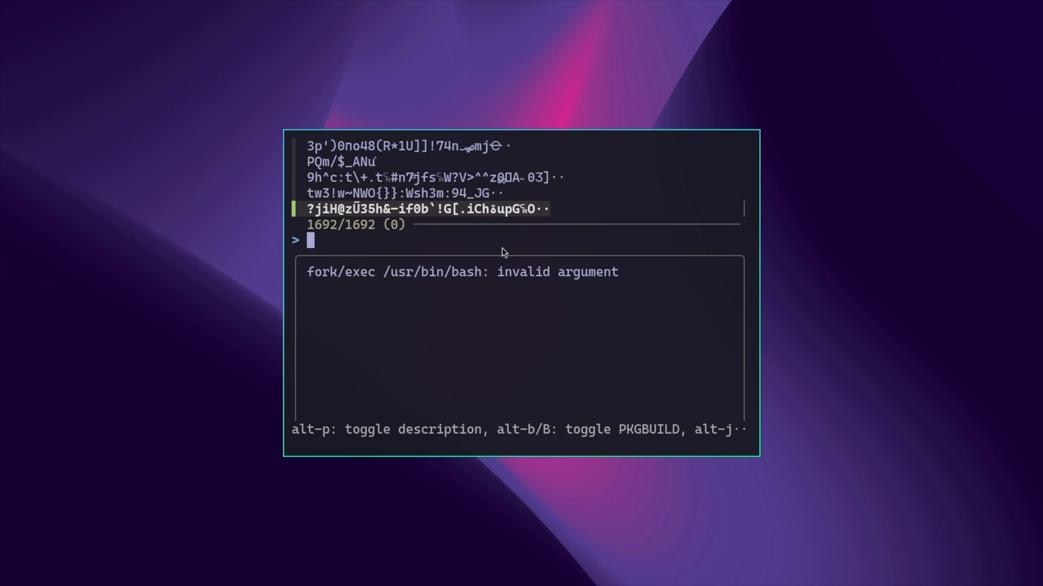
Step: Re-enter 'neovim' as the fzf query in the package installer
text(neovim)
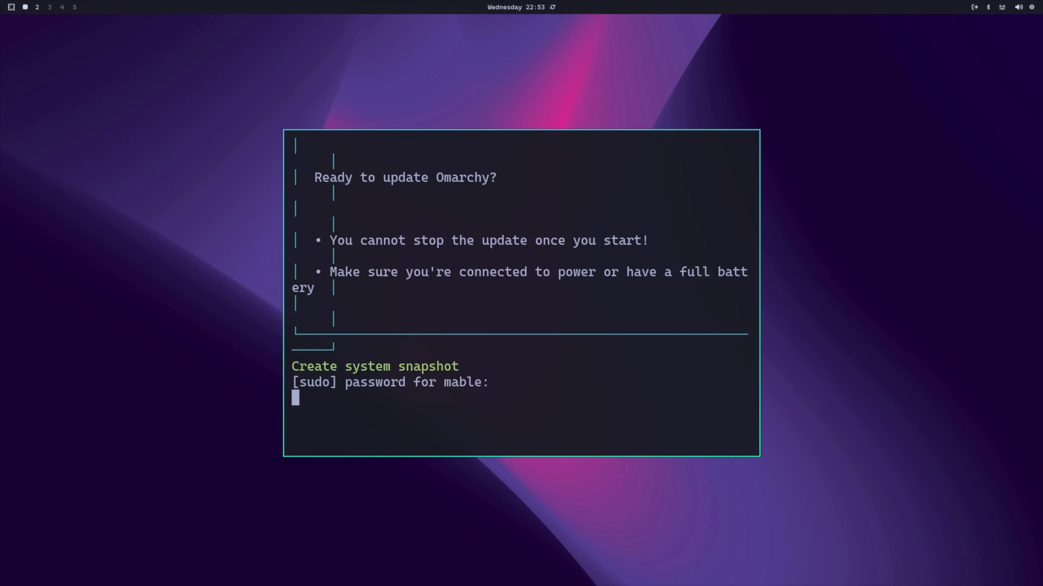
Step: Submit the sudo password to authorise the pre-update system snapshot
key(Return)
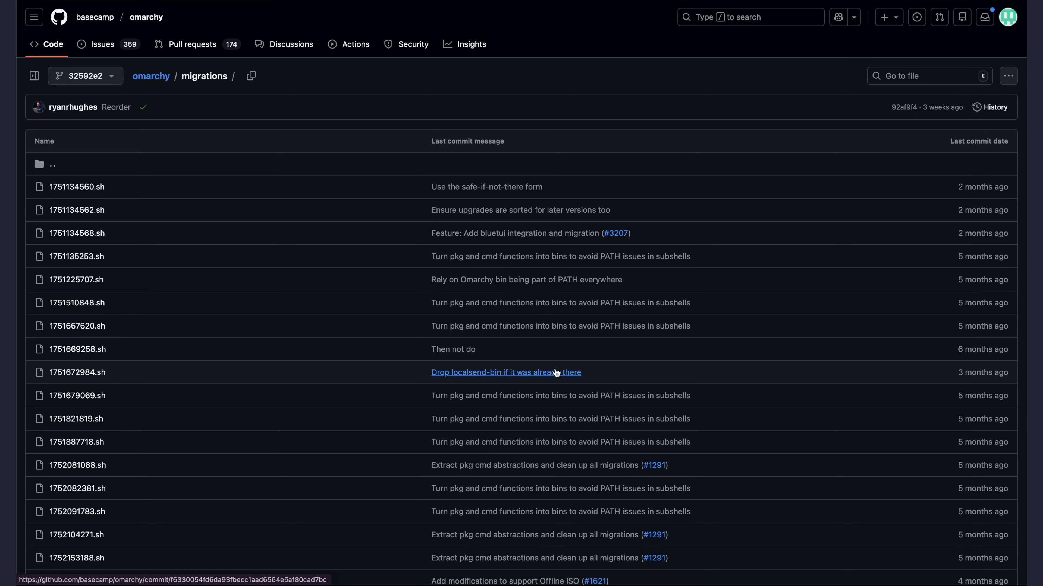
scroll(down, 3)
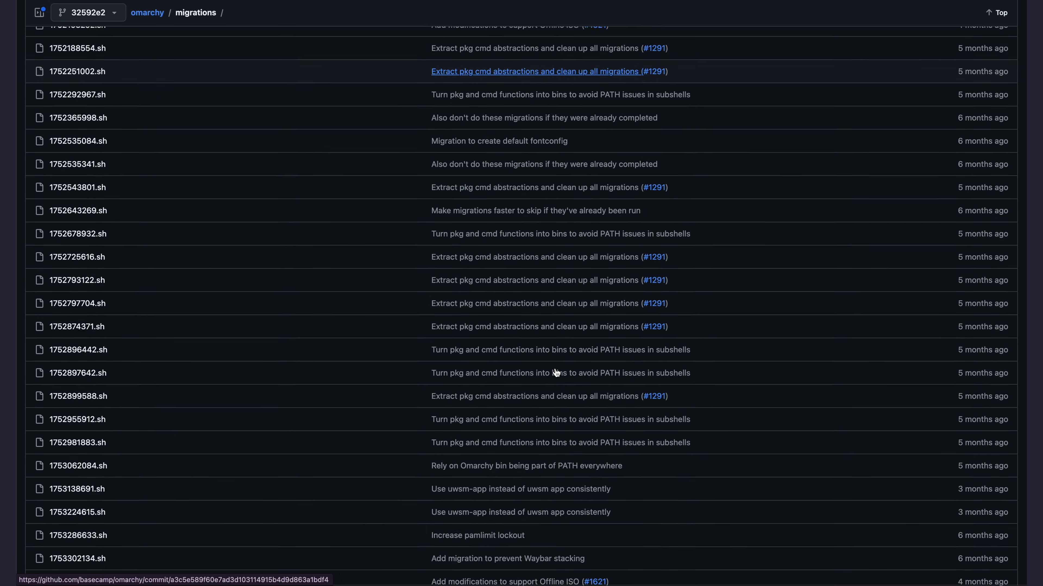
scroll(down, 3)
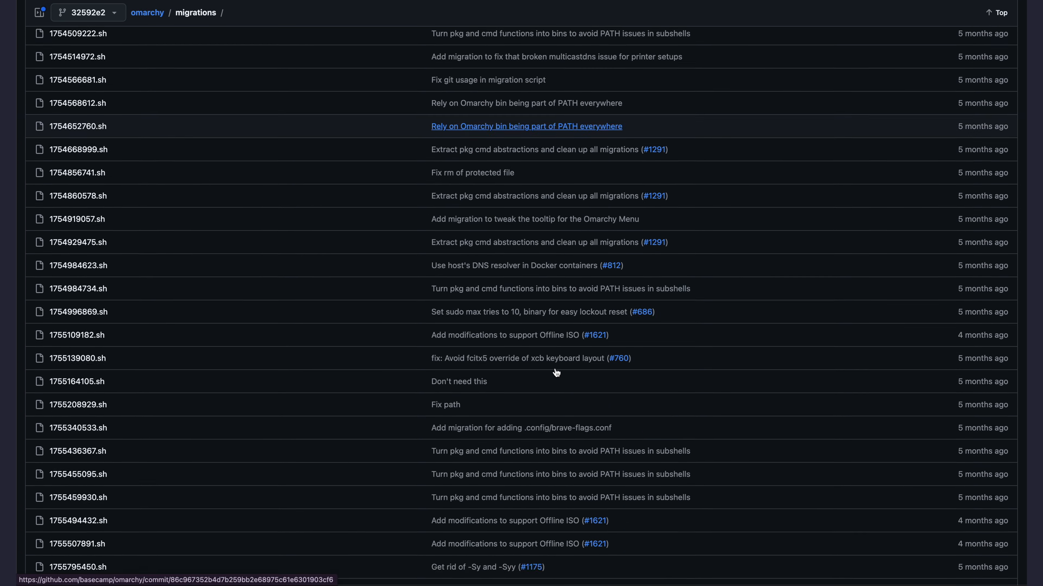
scroll(down, 3)
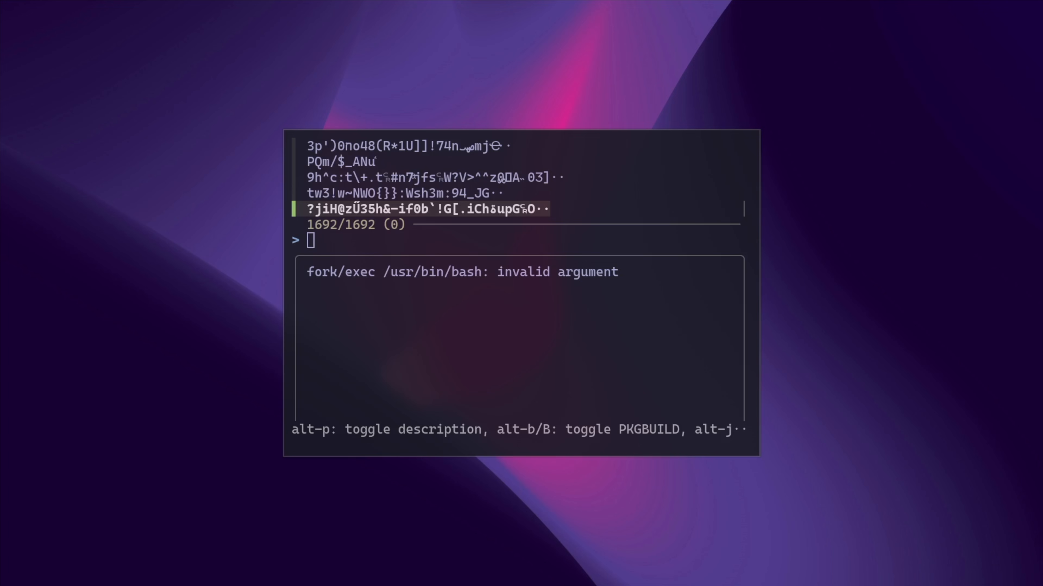
mouse_move(129, 458)
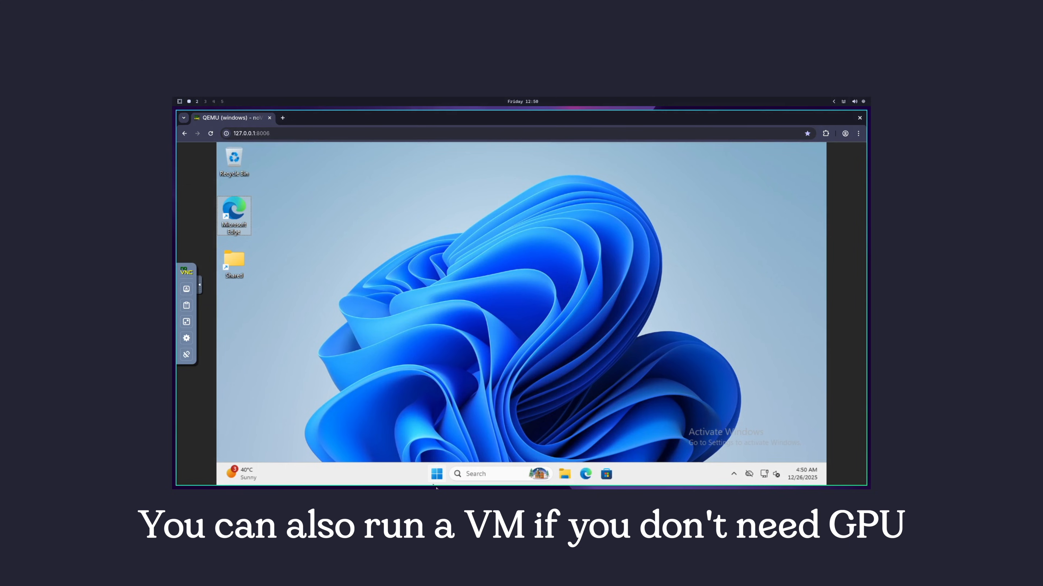
Step: Bring up the Start menu in the QEMU Windows 11 VM tab
click(436, 474)
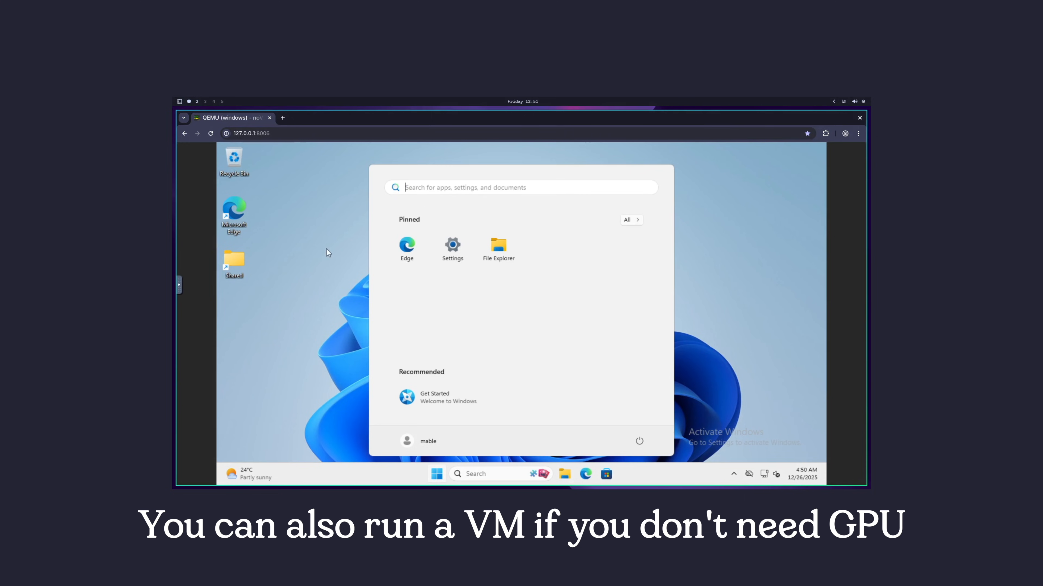
mouse_move(412, 260)
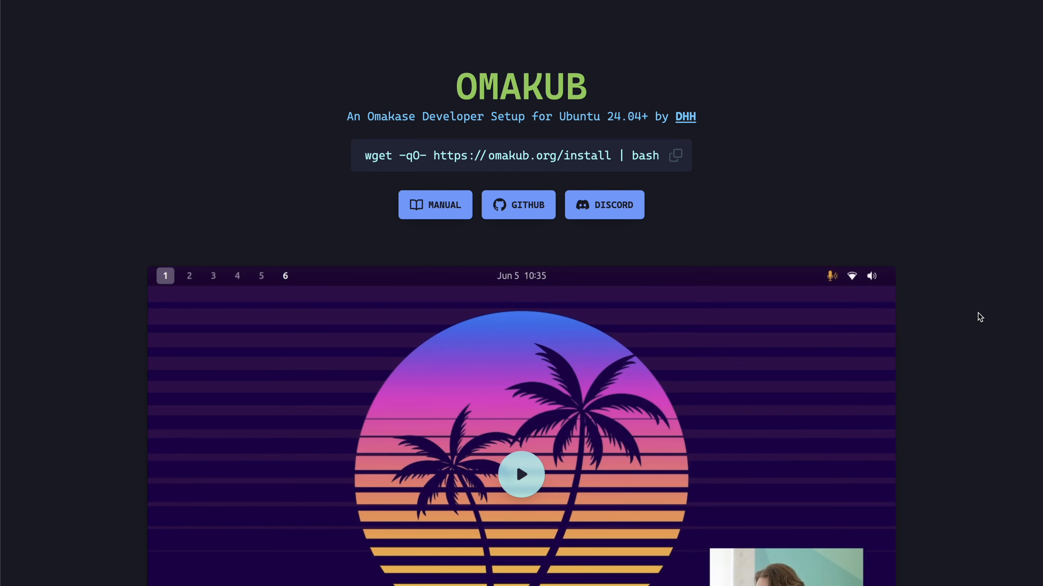
scroll(down, 3)
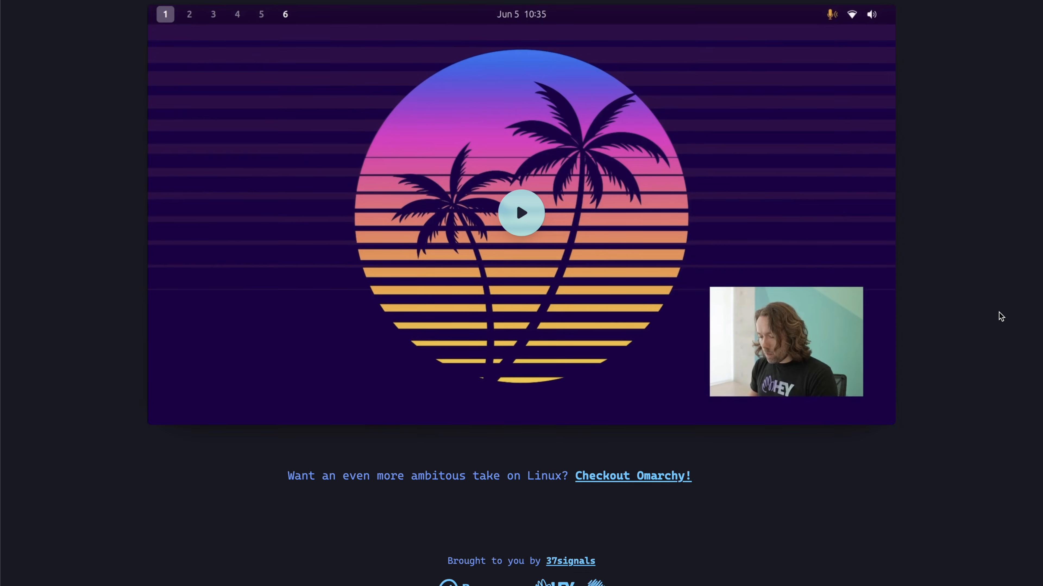
scroll(down, 3)
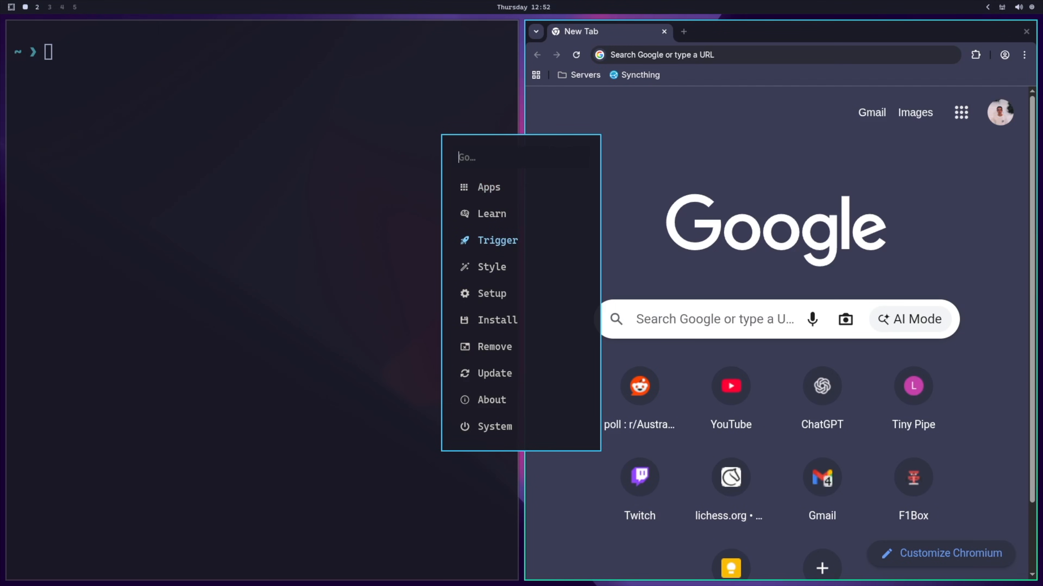
Step: Reach the theme picker via Style > Theme in the Omarchy menu
click(492, 266)
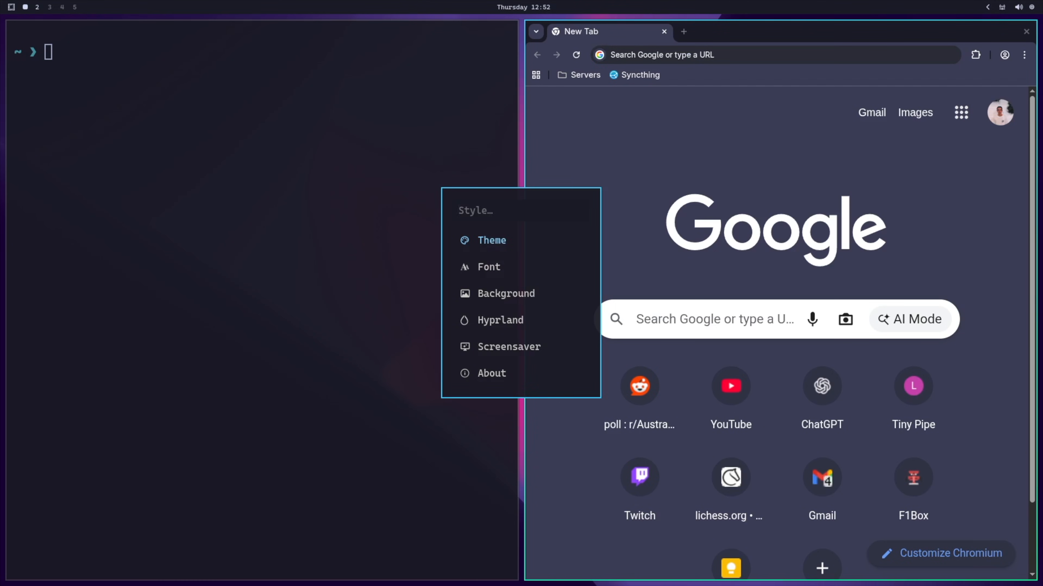
click(492, 240)
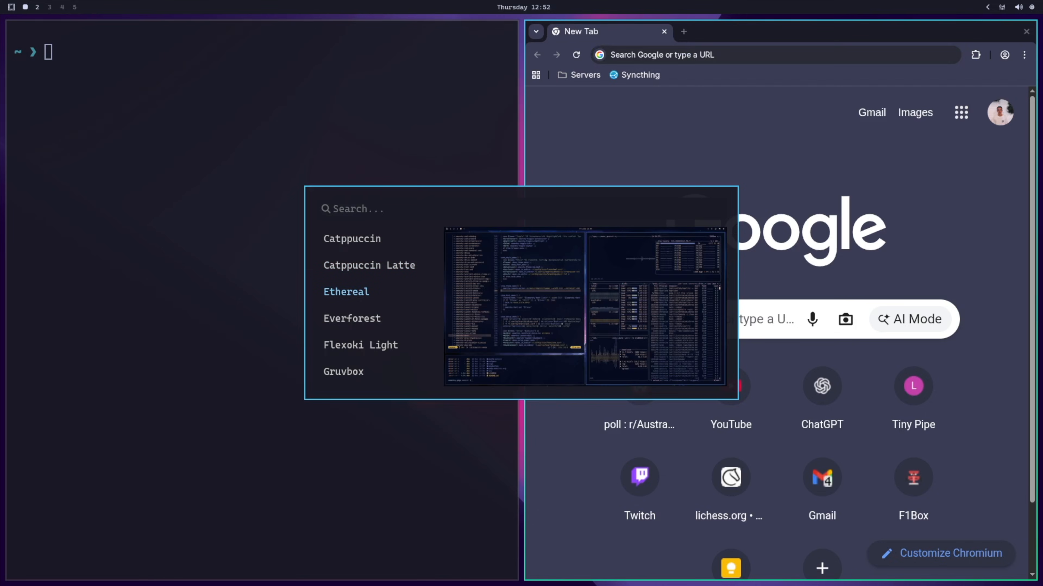